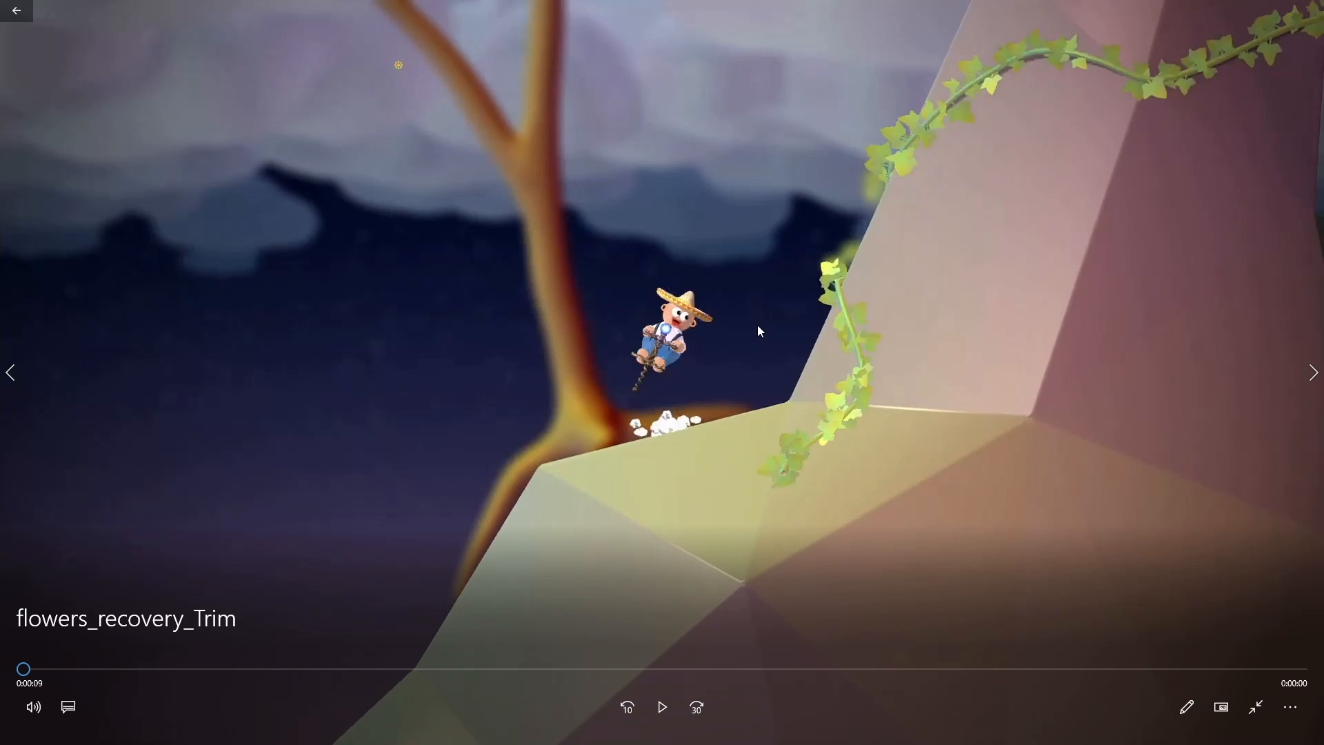
pyautogui.moveTo(538, 456)
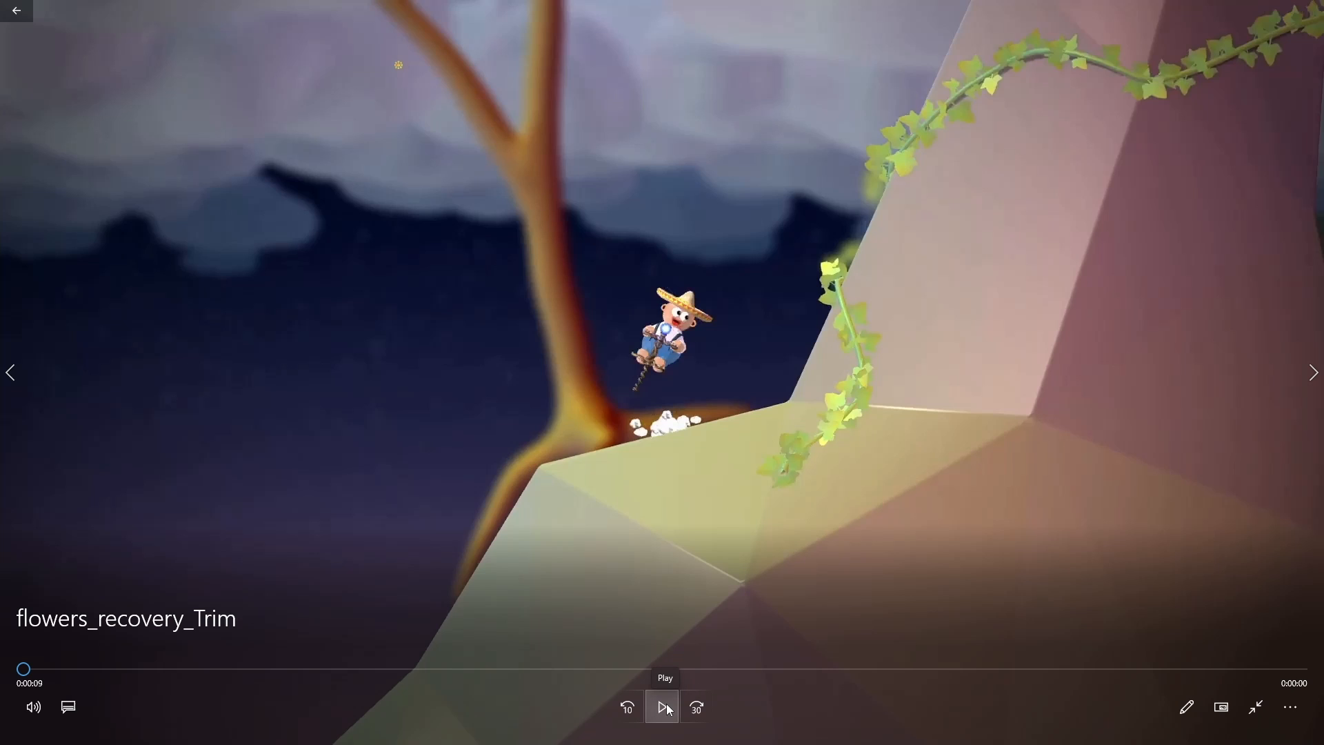
pyautogui.moveTo(422, 42)
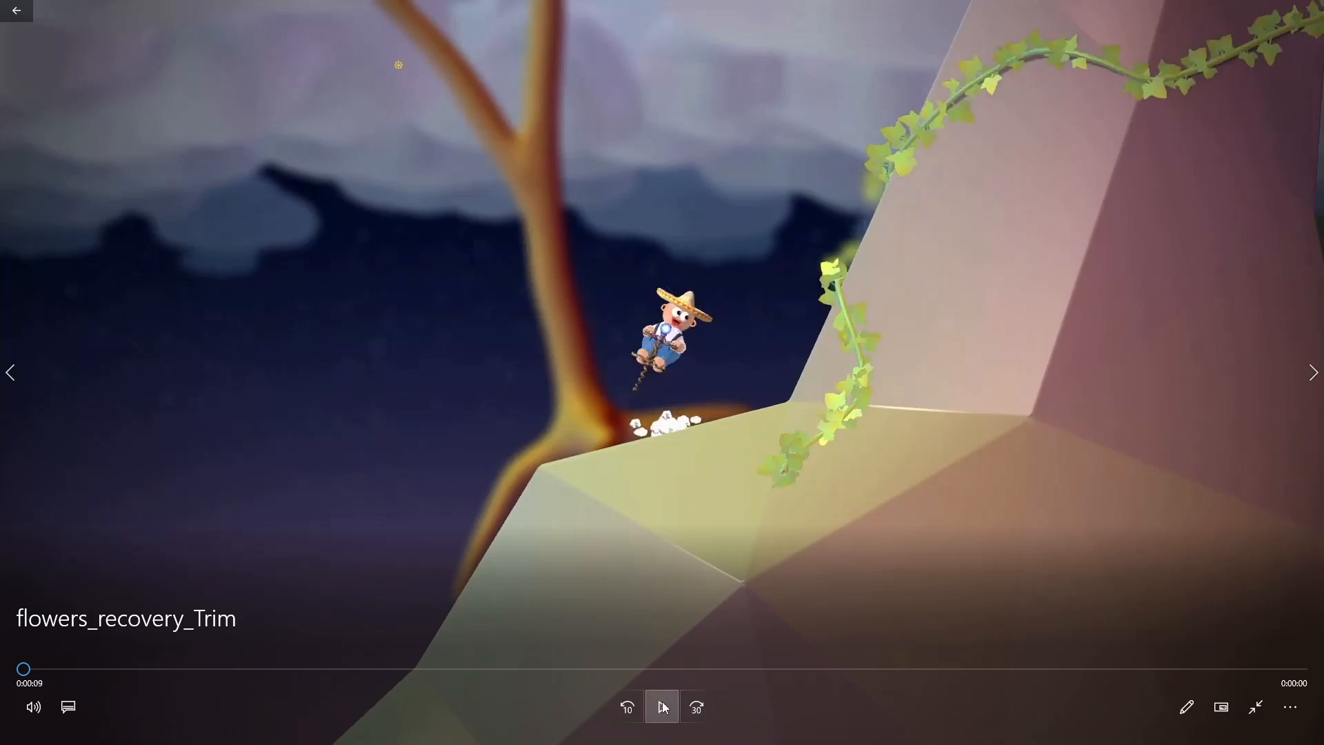
# Start playing the flowers_recovery_Trim clip from the beginning
pyautogui.click(662, 706)
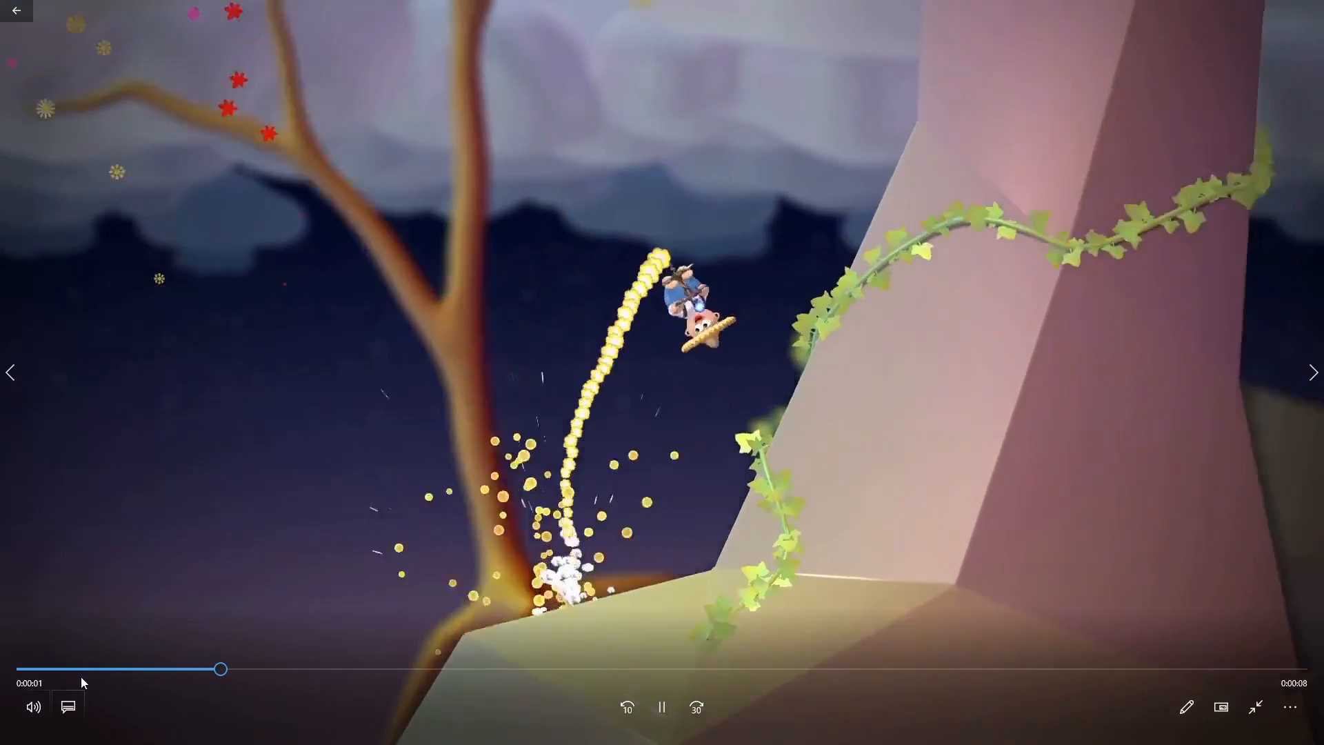
# Pause the clip mid-jump about two seconds in
pyautogui.click(661, 706)
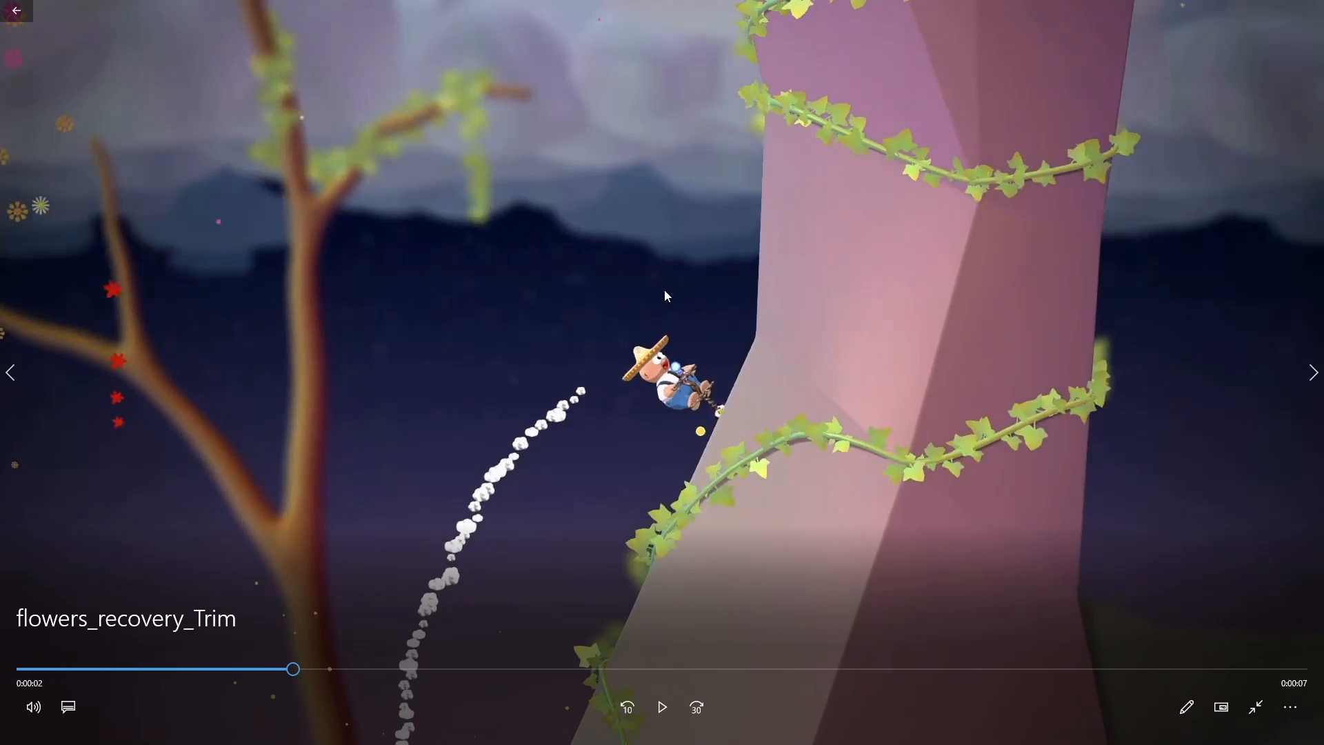
pyautogui.moveTo(699, 601)
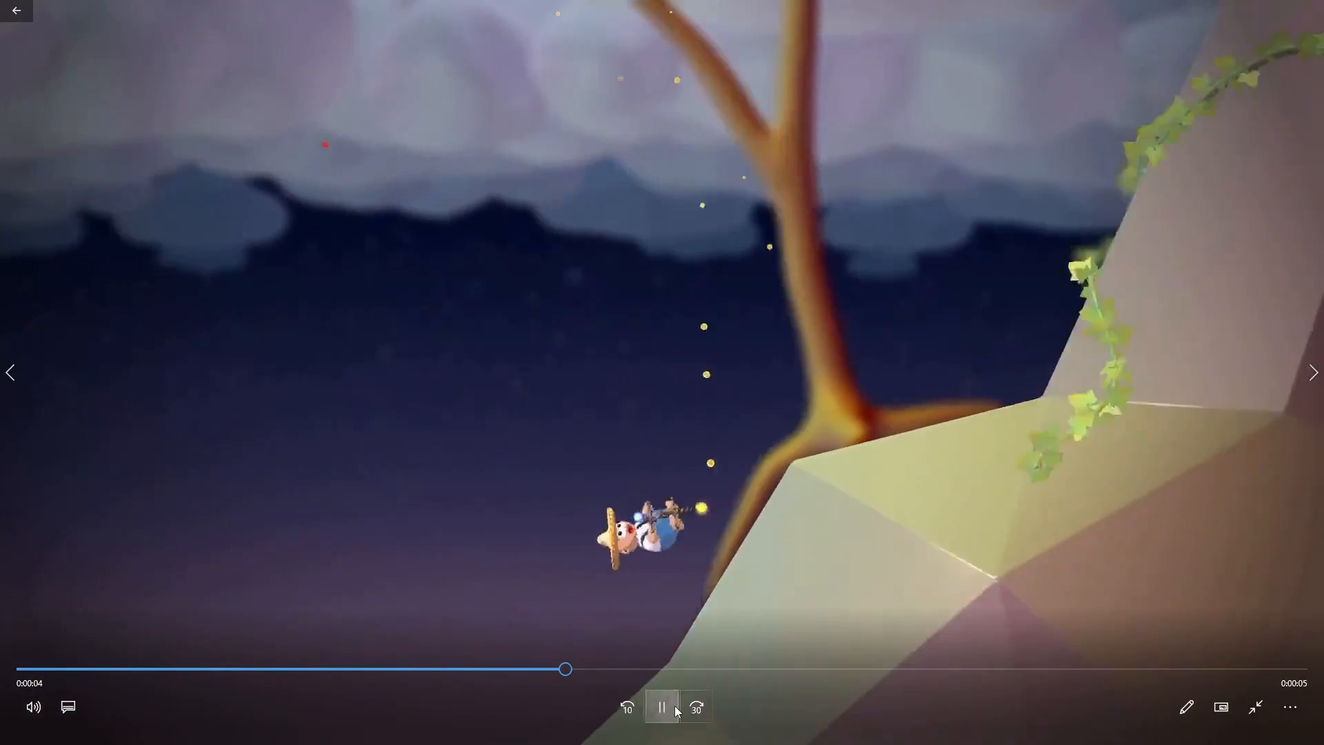
# Pause at the recovery jump and the slope landing near 0:00:04, resuming playback each time
pyautogui.click(662, 706)
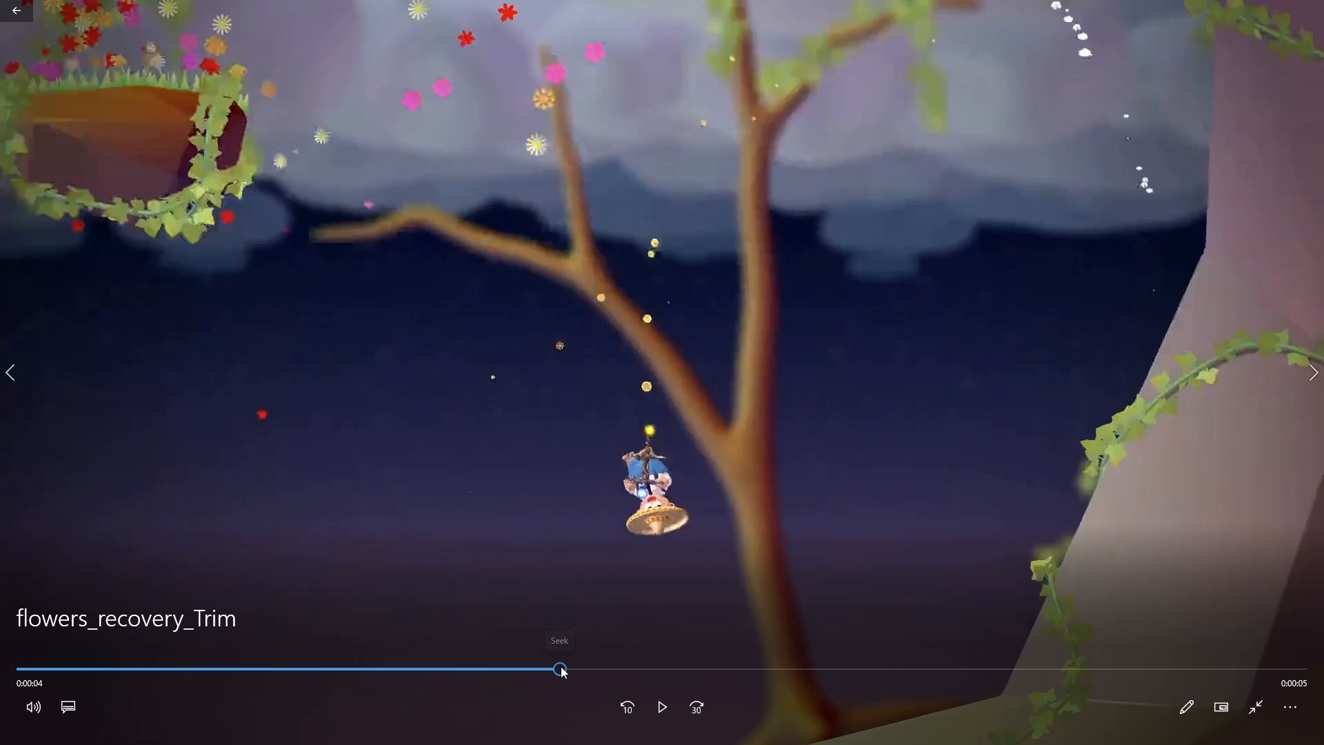
pyautogui.click(662, 706)
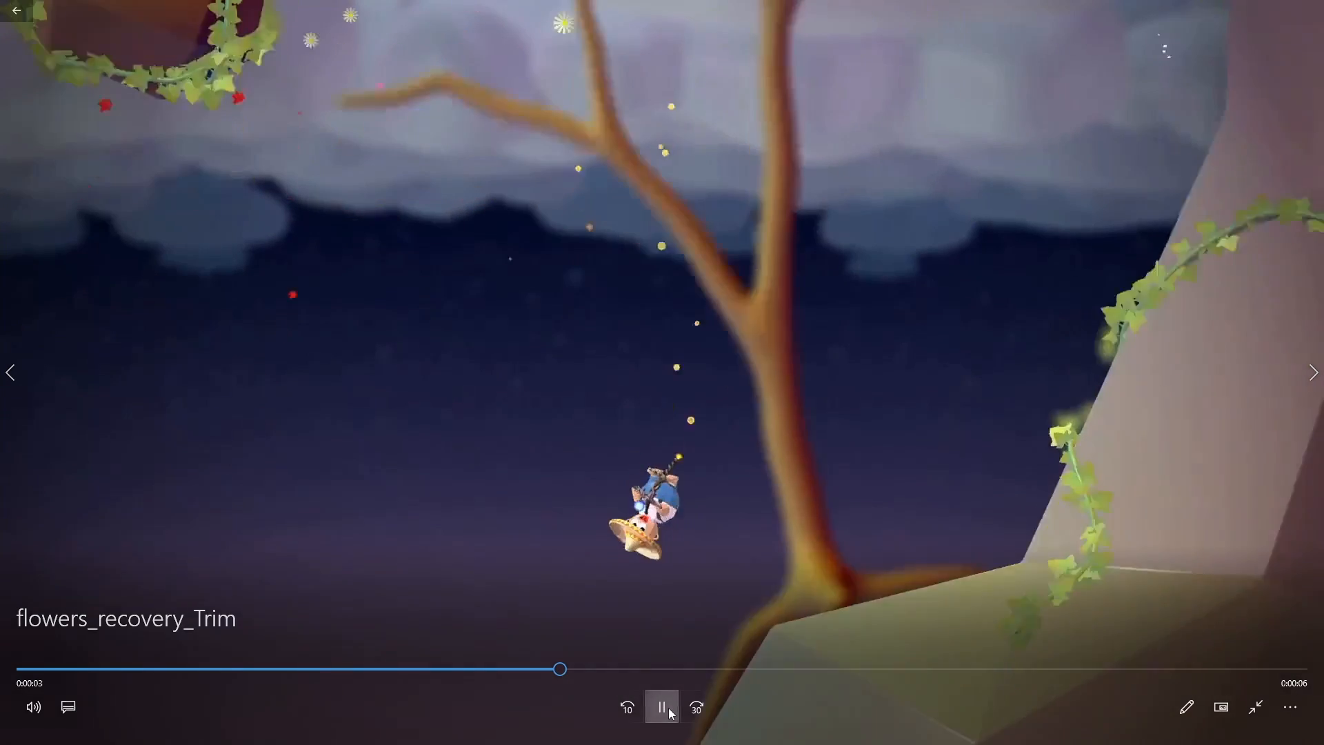
pyautogui.click(662, 706)
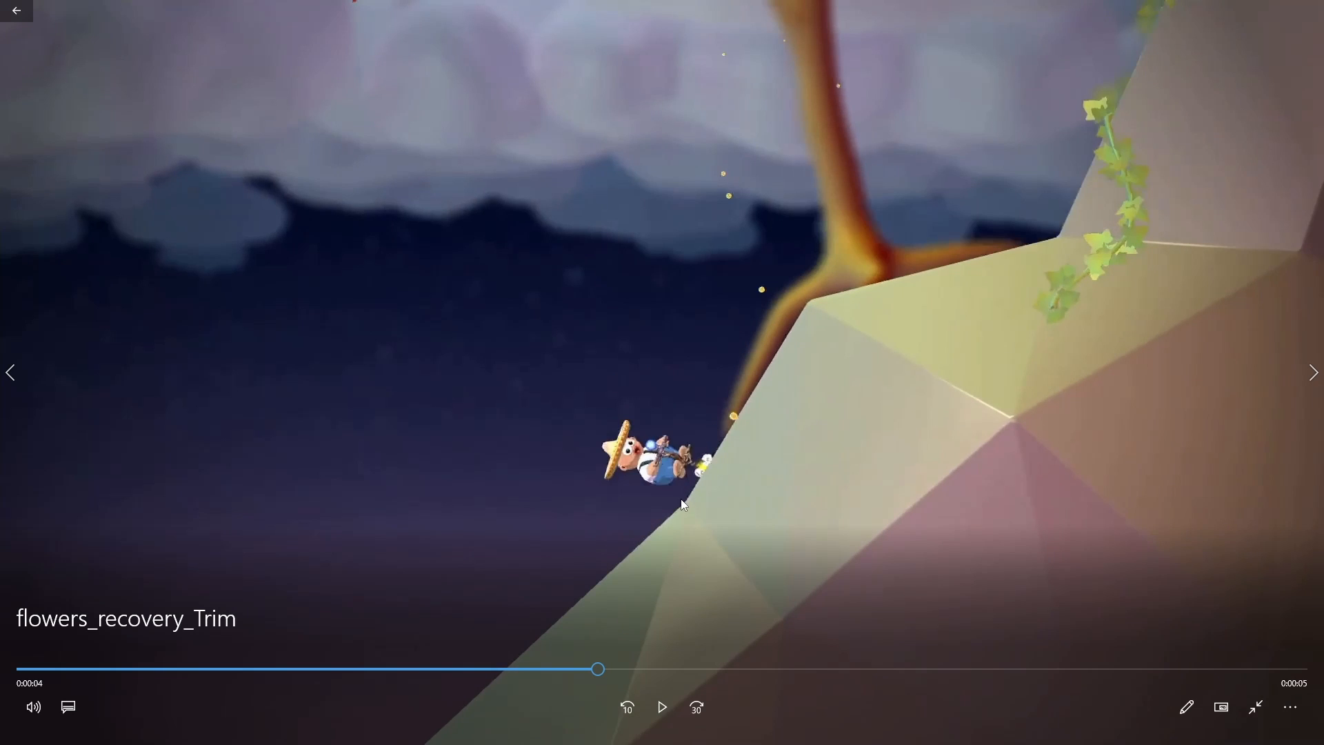
pyautogui.moveTo(672, 659)
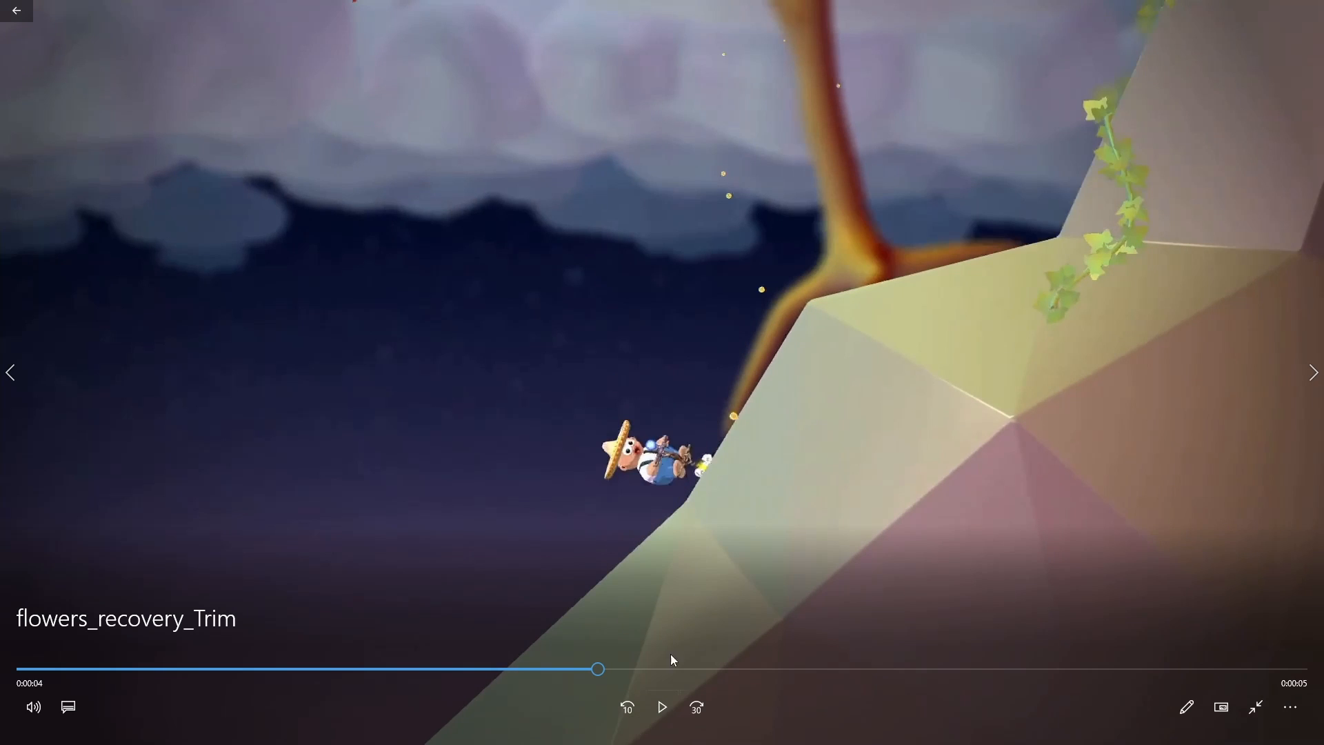
pyautogui.click(662, 706)
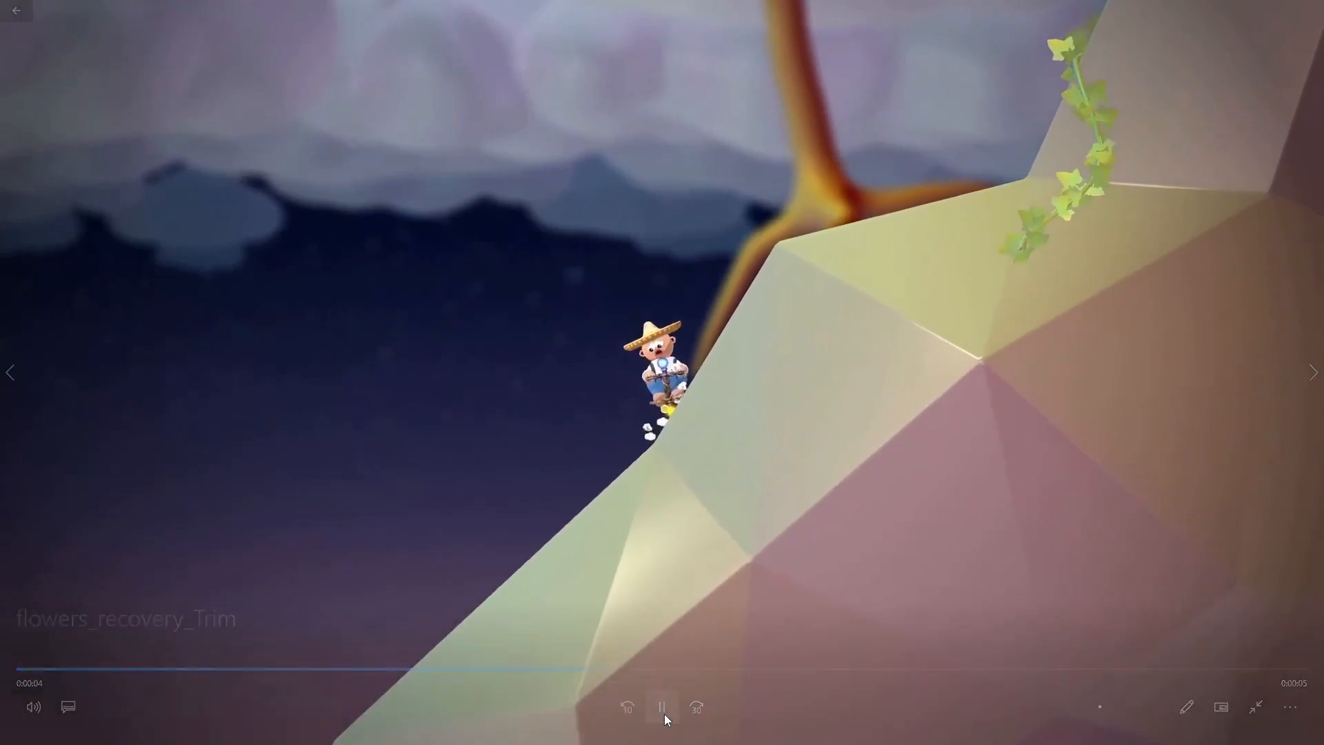